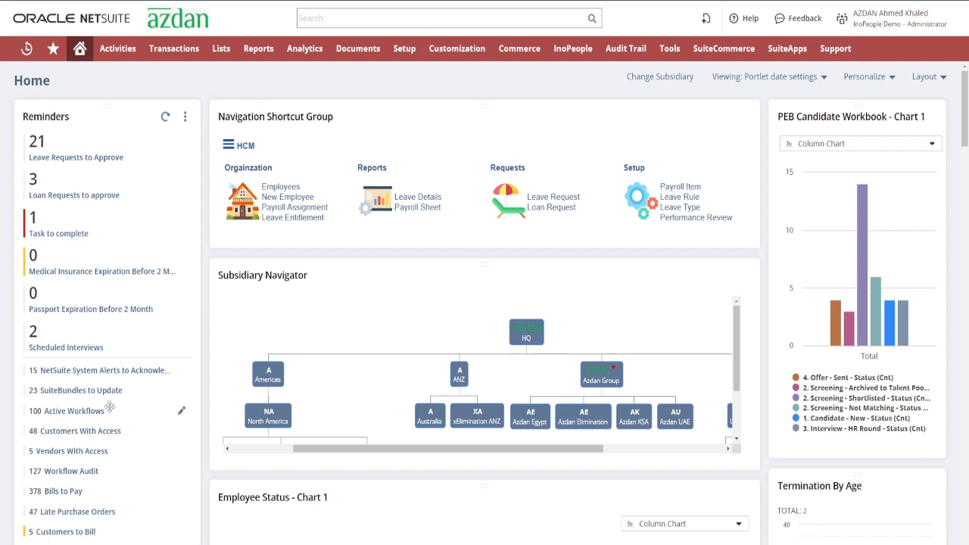
mouse_move(573, 48)
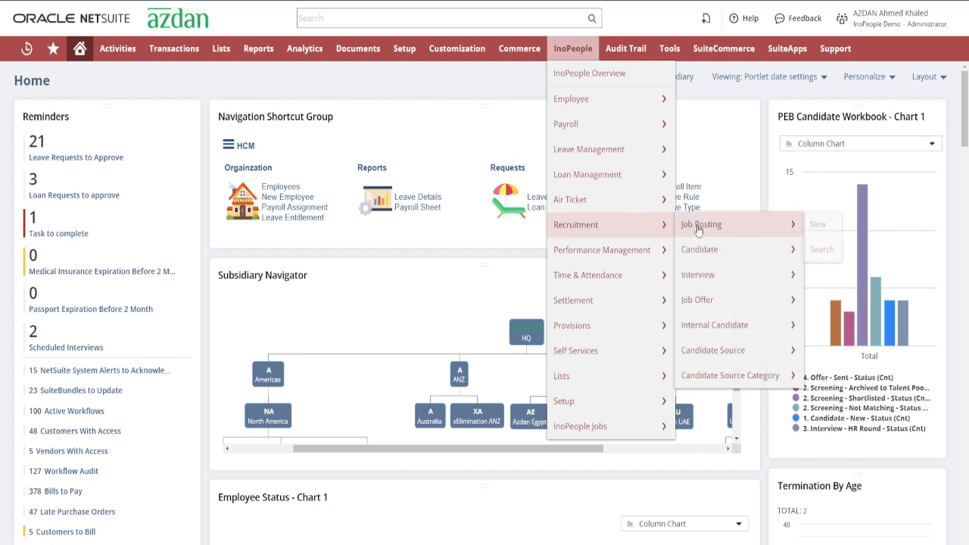
- Open job posting JP-0001 (Android Developer) and scroll through responsibilities, skills and hiring team
click(700, 224)
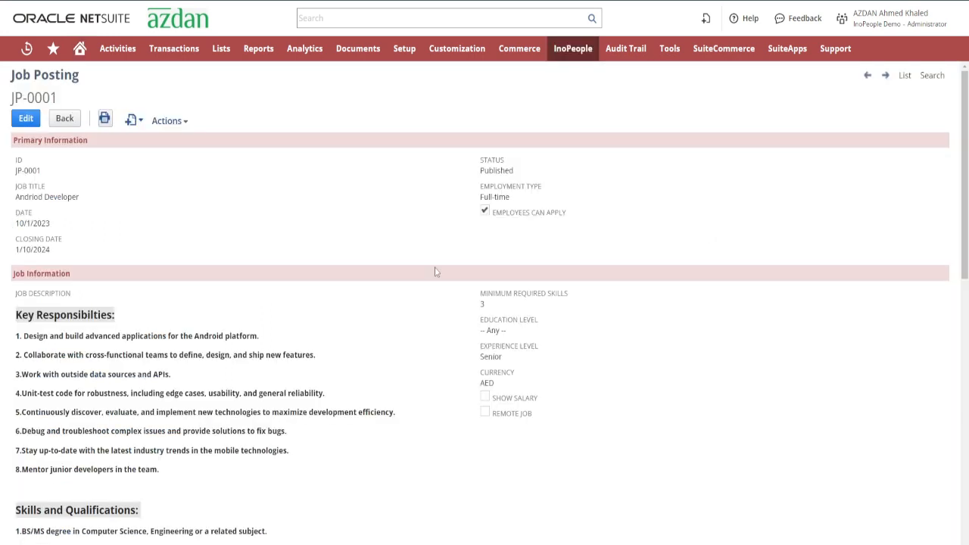
mouse_move(445, 270)
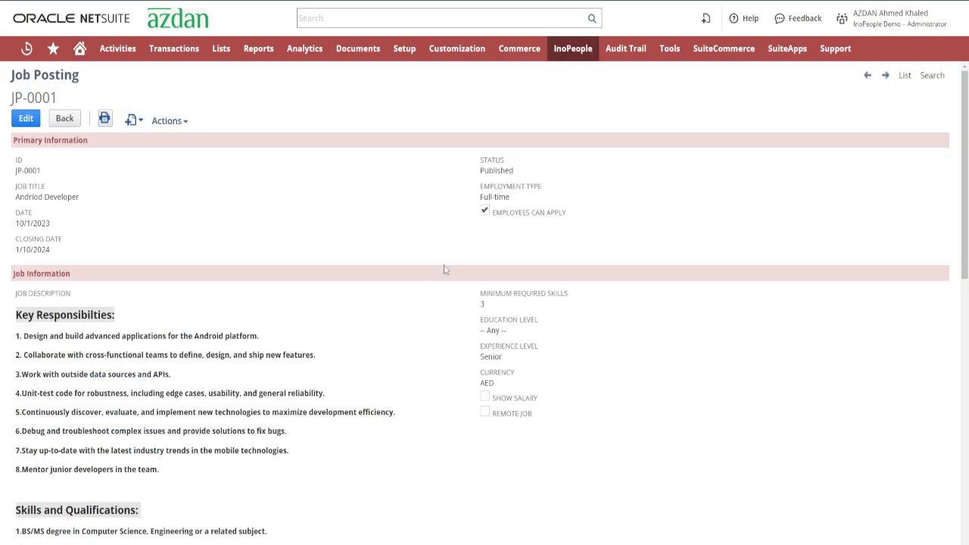
mouse_move(841, 311)
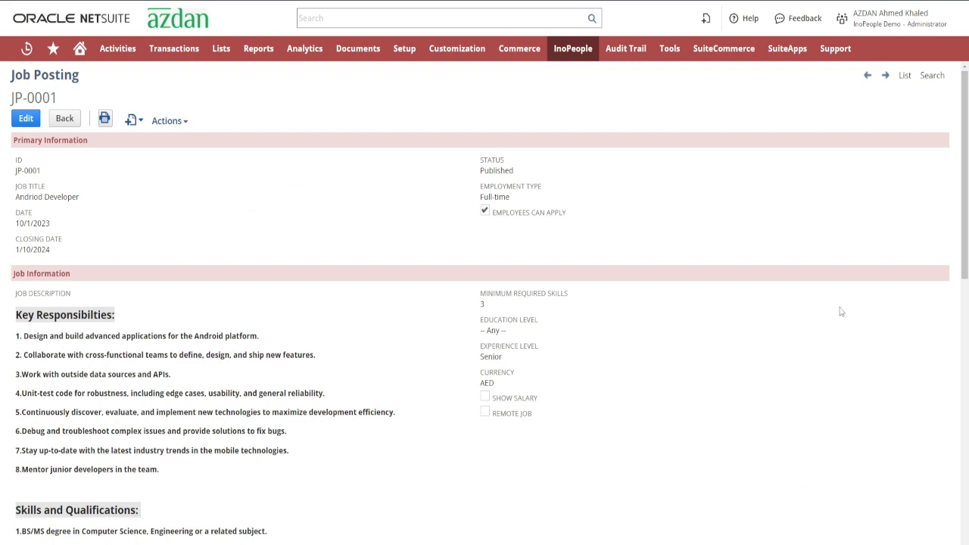
scroll(down, 3)
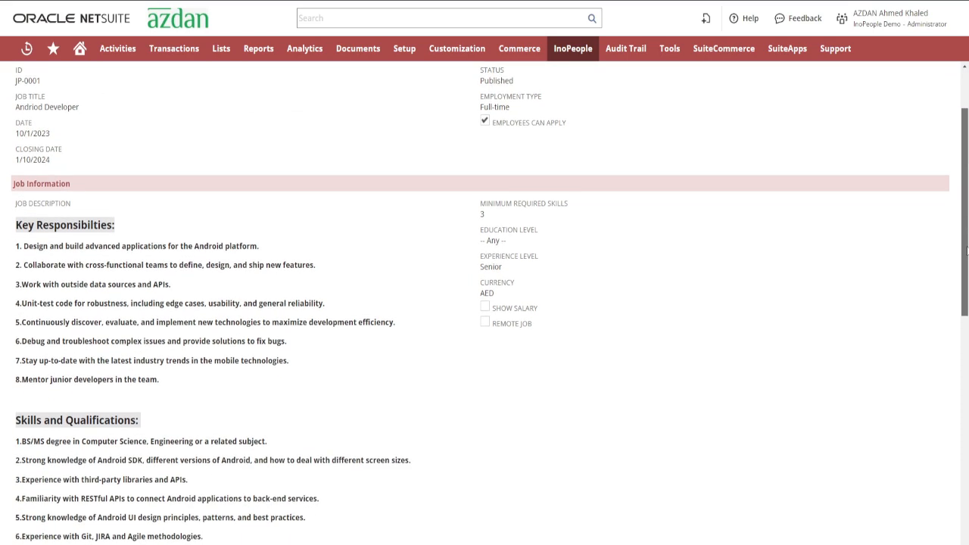
scroll(down, 3)
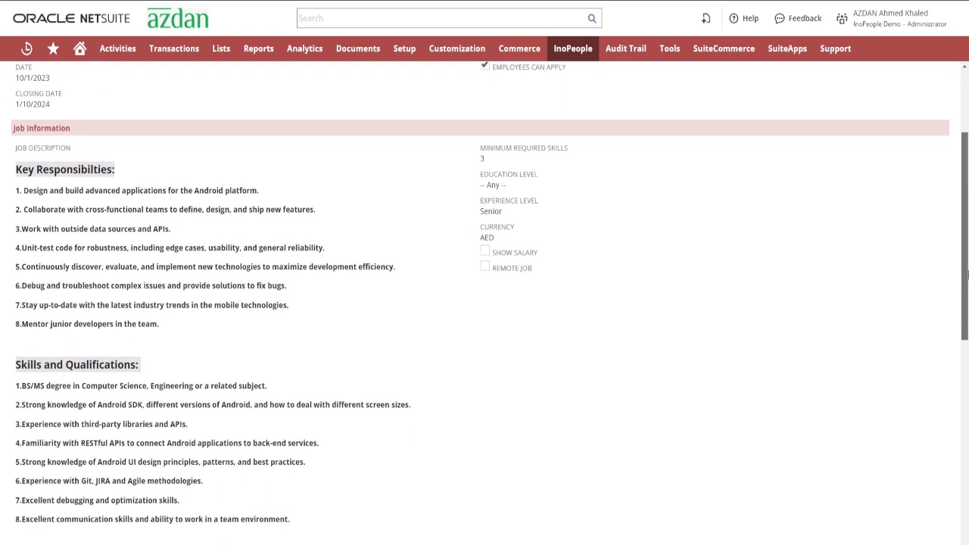
scroll(down, 3)
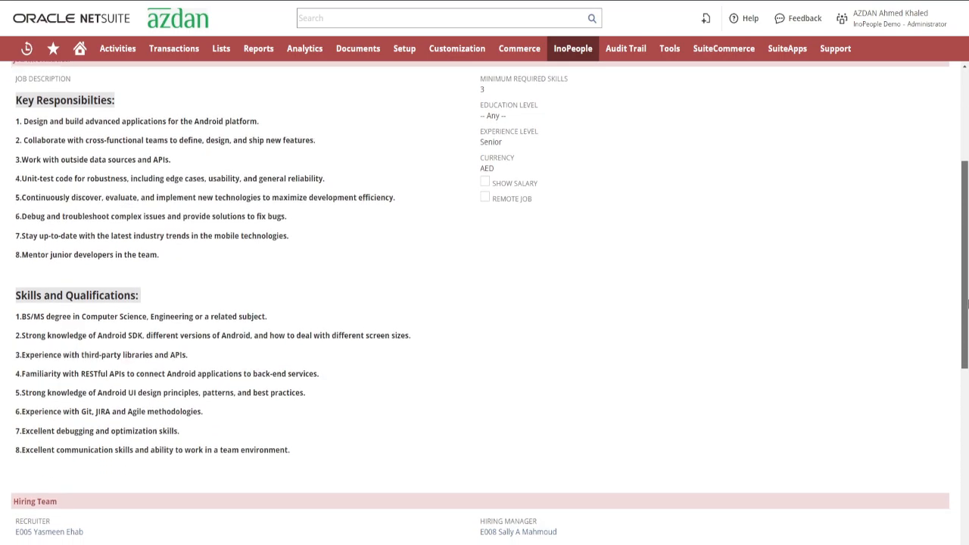
scroll(down, 3)
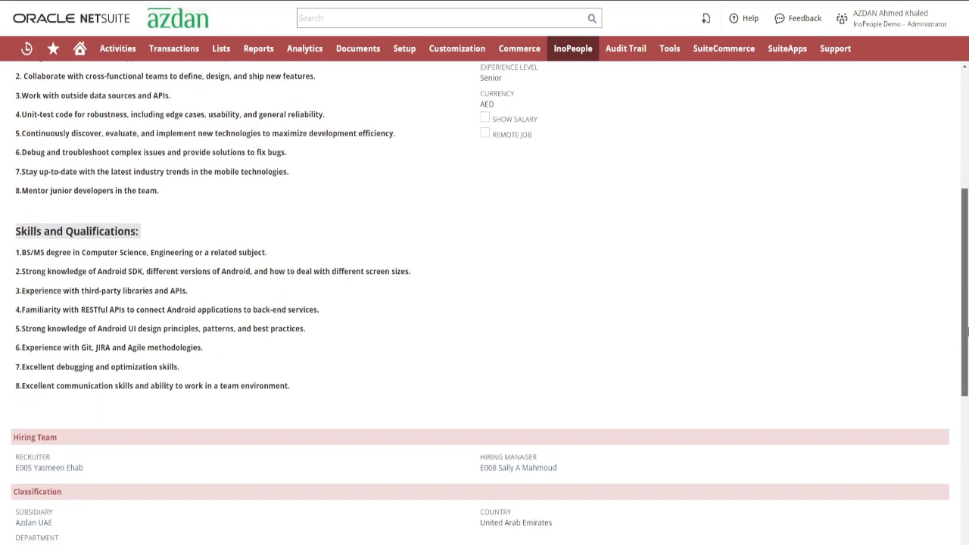
scroll(down, 3)
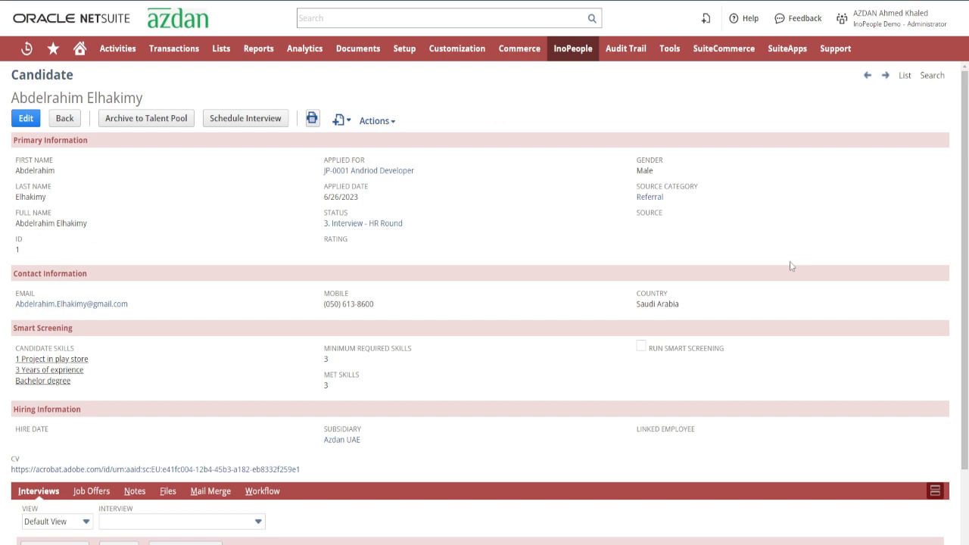
- Scroll through the JP-0001 candidate's profile at the HR interview stage
scroll(down, 3)
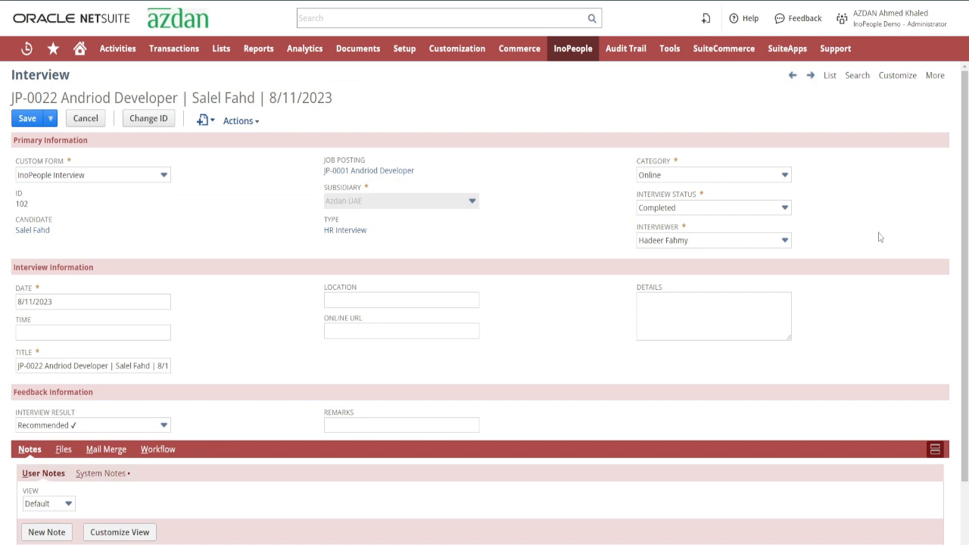
mouse_move(598, 284)
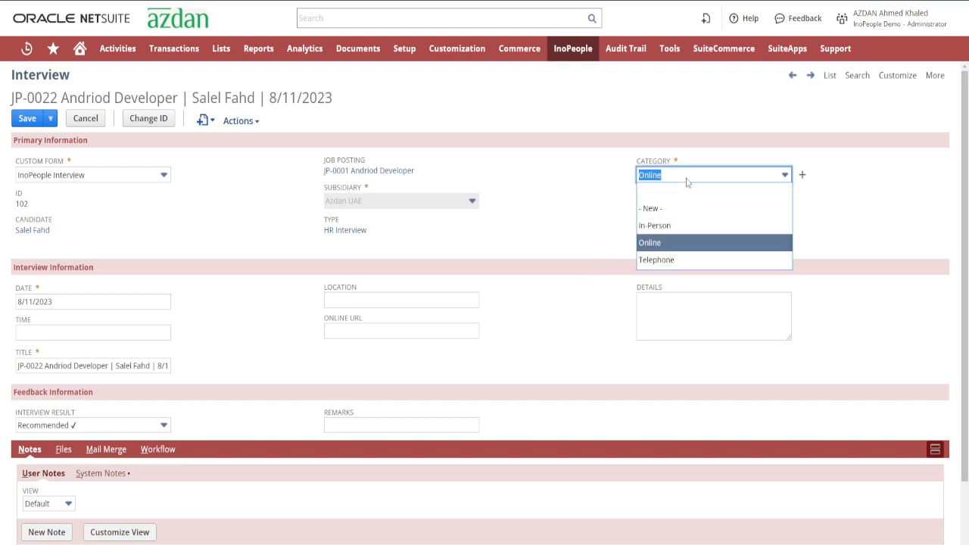
- Keep the 8/11/2023 HR interview's category set to Online while editing
click(649, 242)
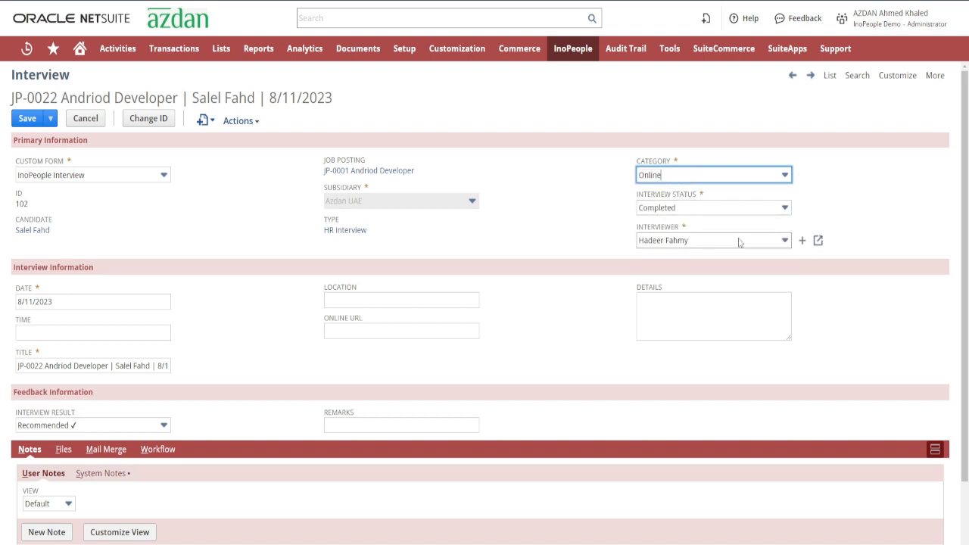
mouse_move(738, 241)
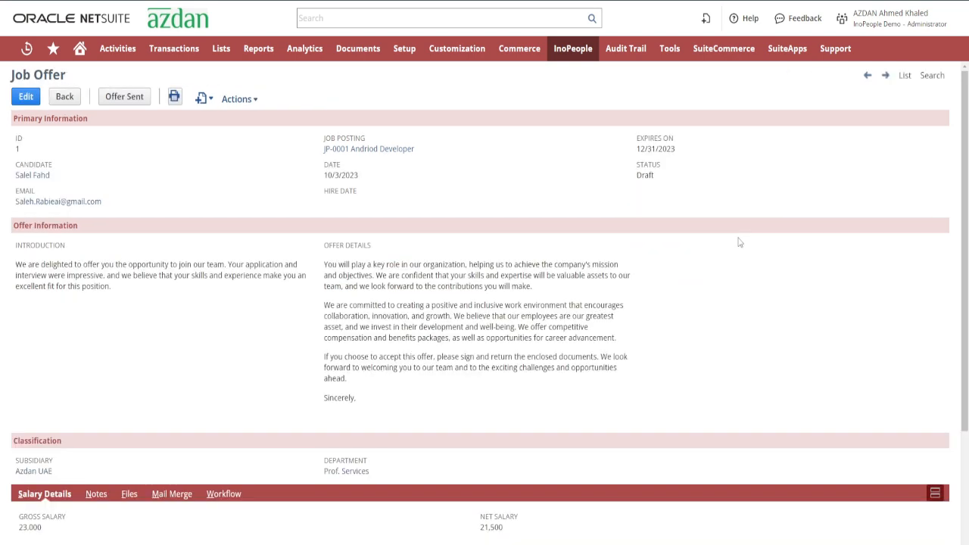
mouse_move(833, 241)
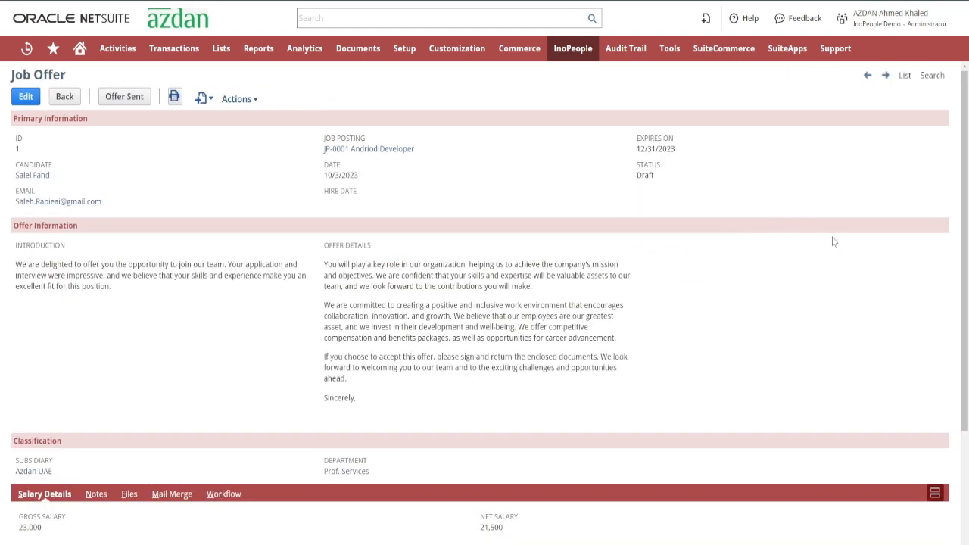
mouse_move(896, 243)
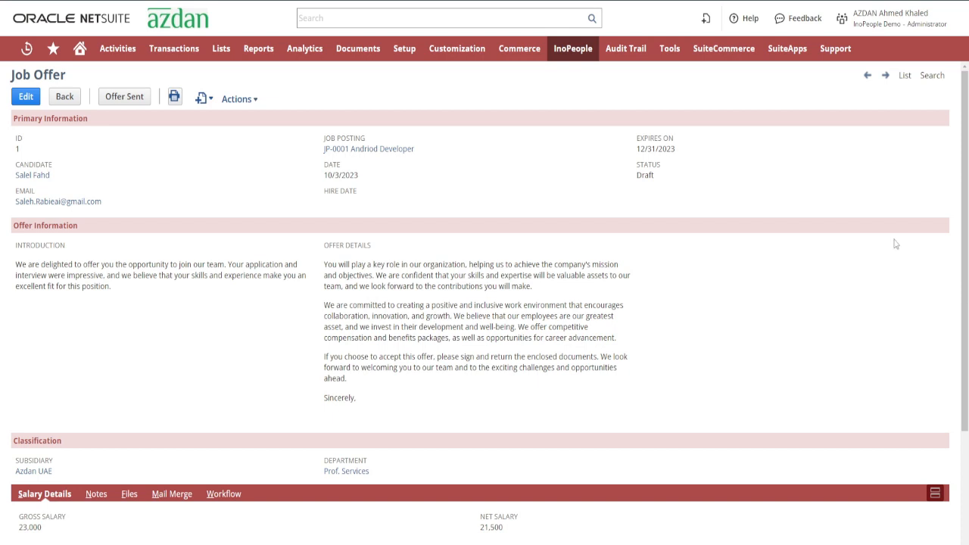
- Scroll the draft Android Developer job offer to its salary lines, then return Home
scroll(down, 3)
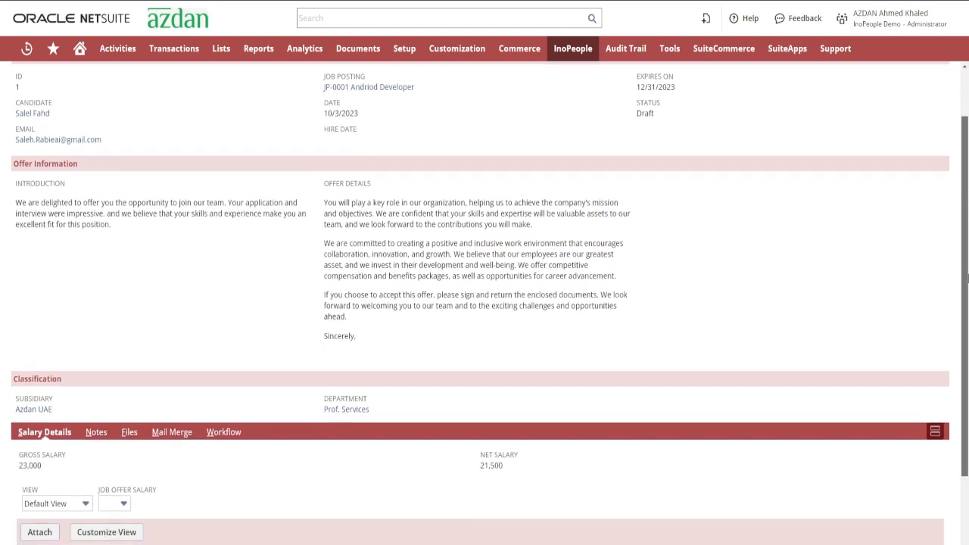
scroll(down, 3)
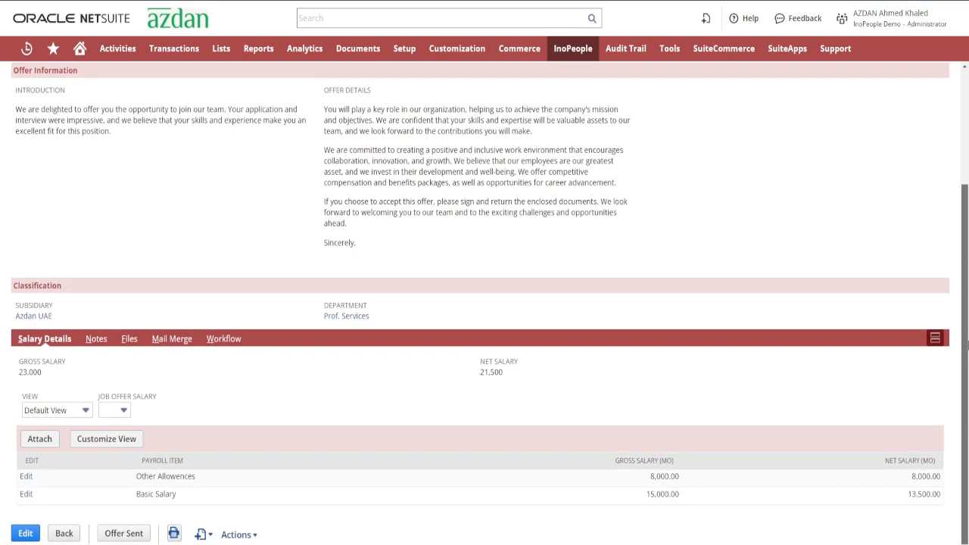
mouse_move(895, 260)
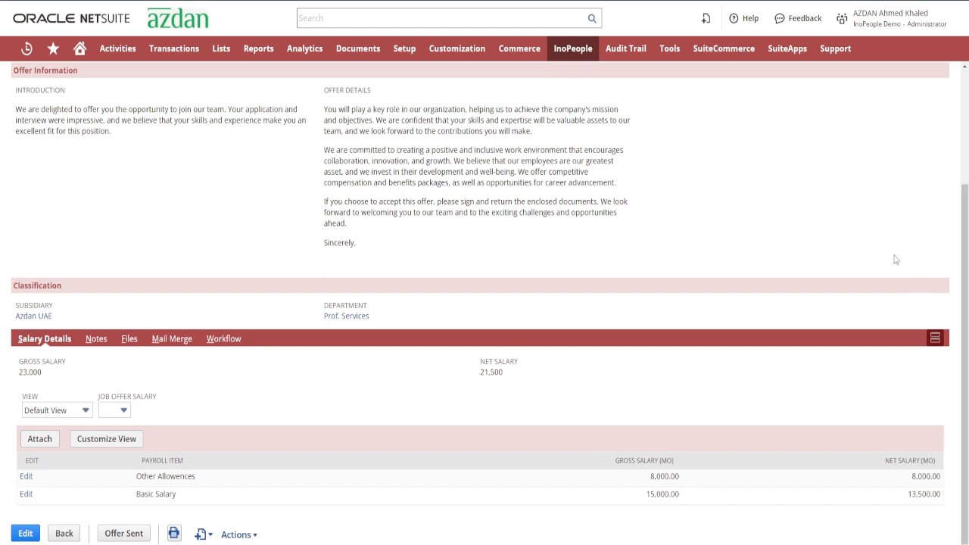
click(79, 47)
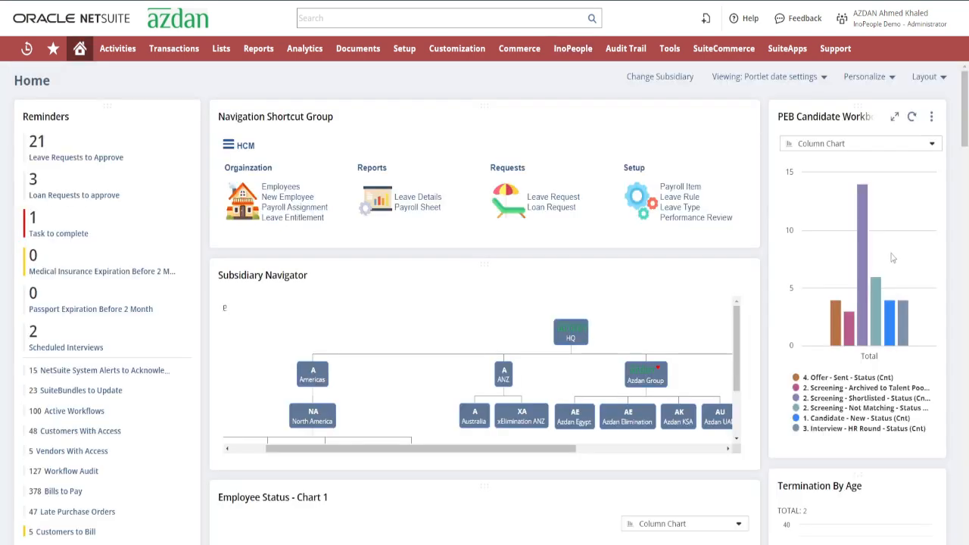